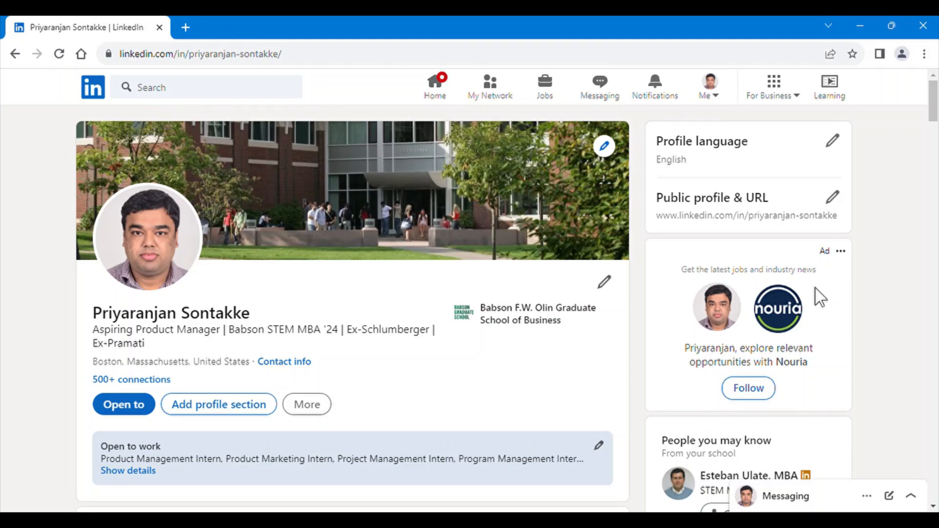
mouse_move(12, 290)
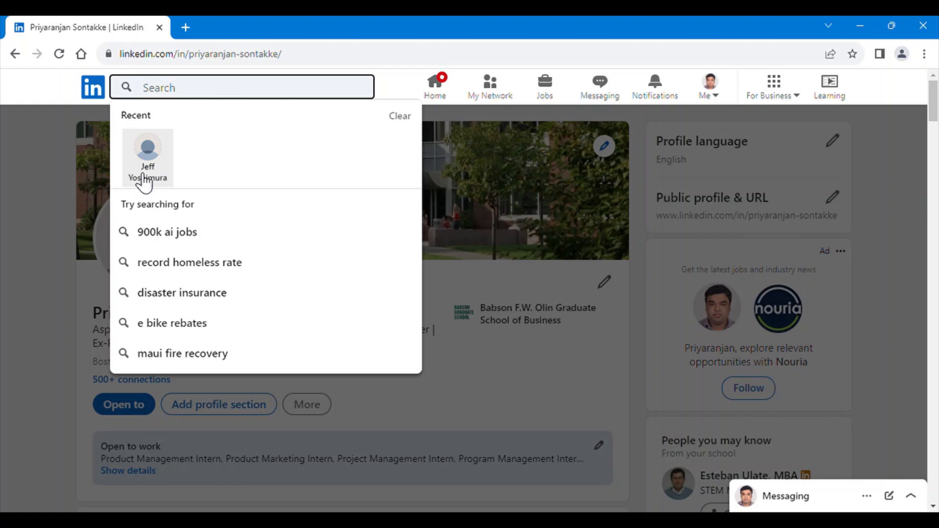
left_click(147, 155)
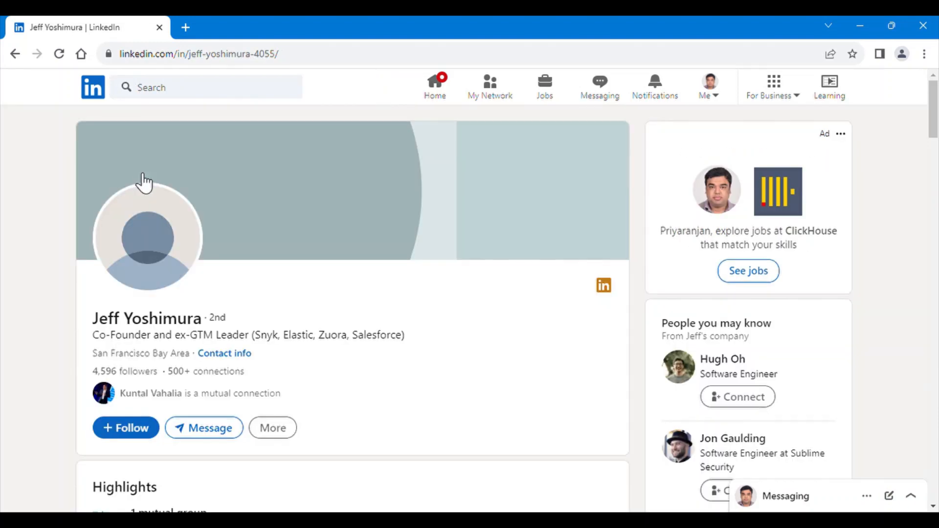
scroll("down", 3)
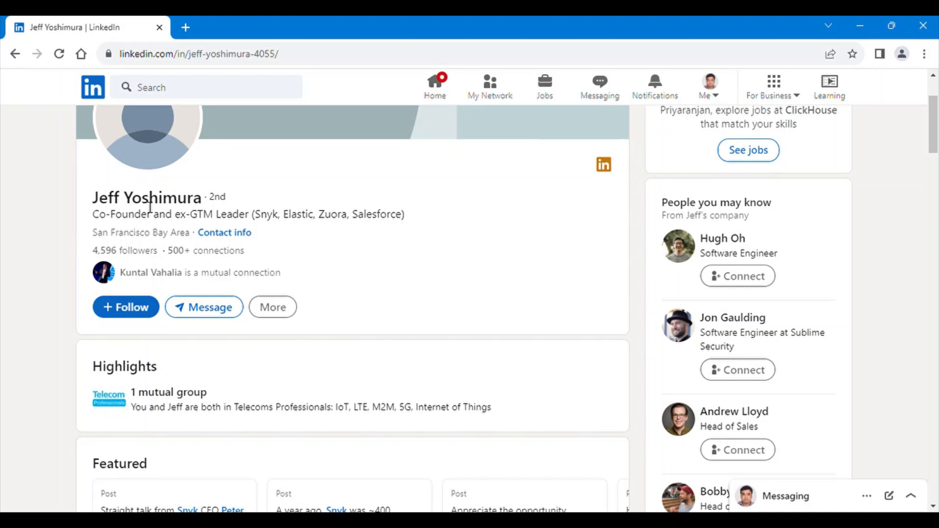
scroll("down", 3)
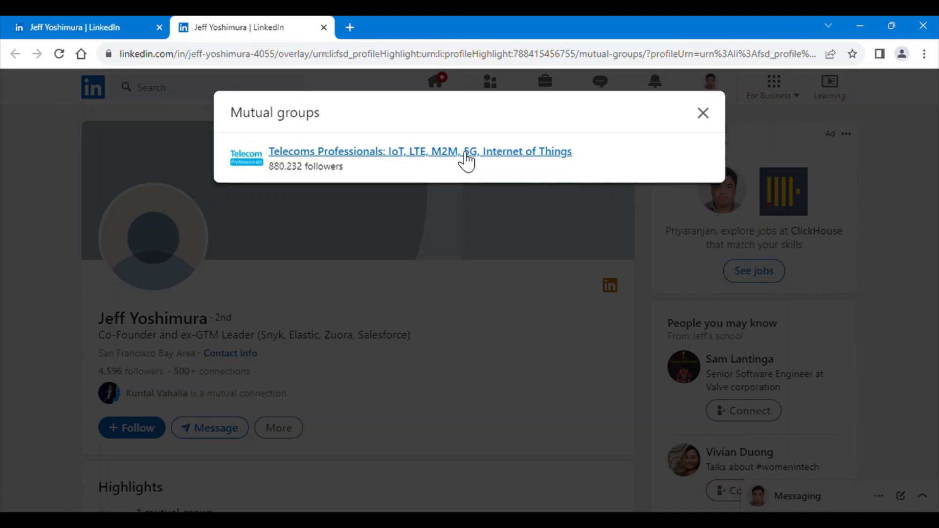
left_click(419, 151)
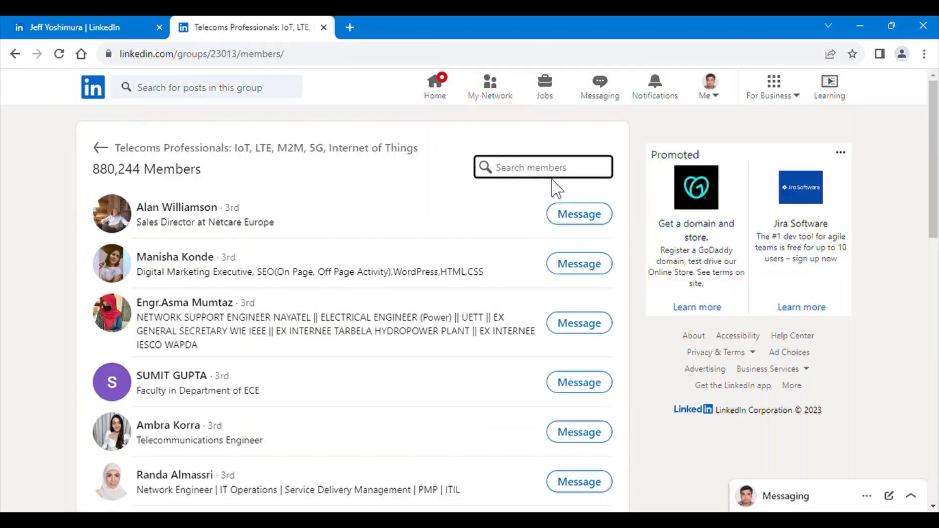
type("jeff yoshi")
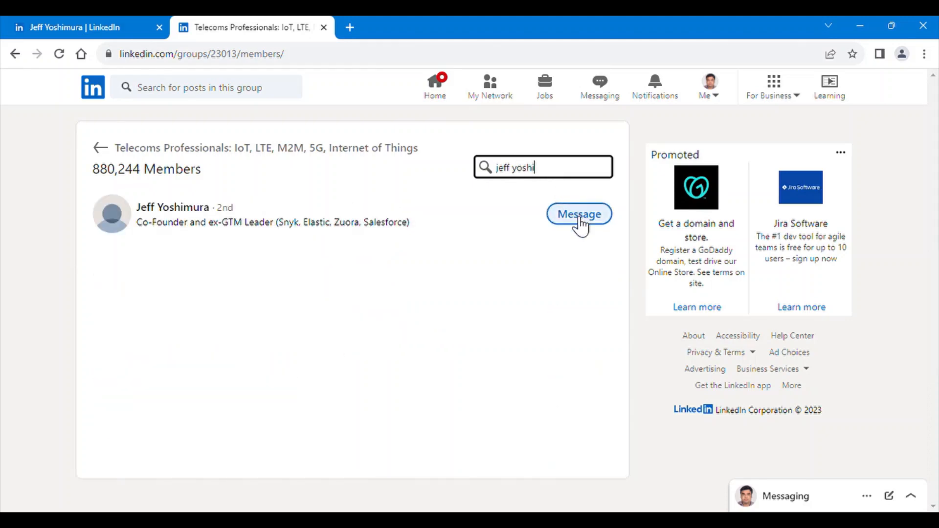
left_click(578, 214)
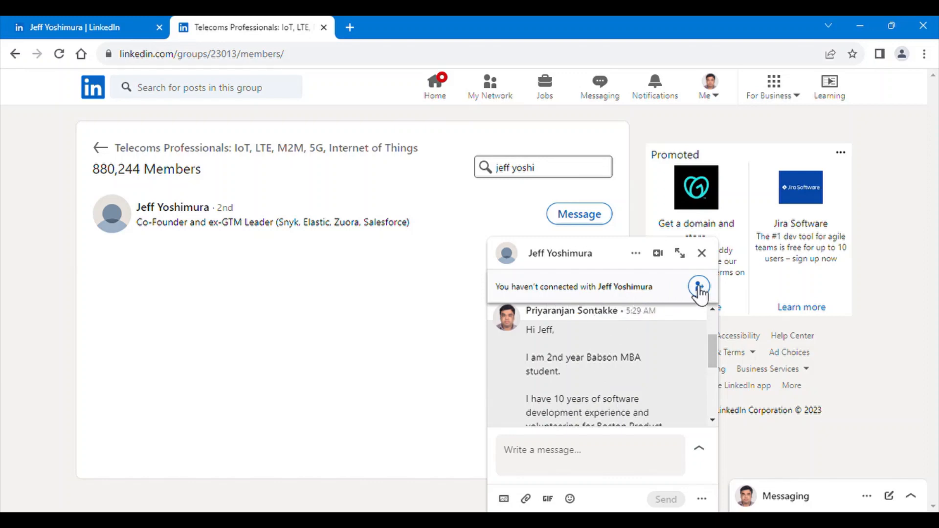
mouse_move(195, 84)
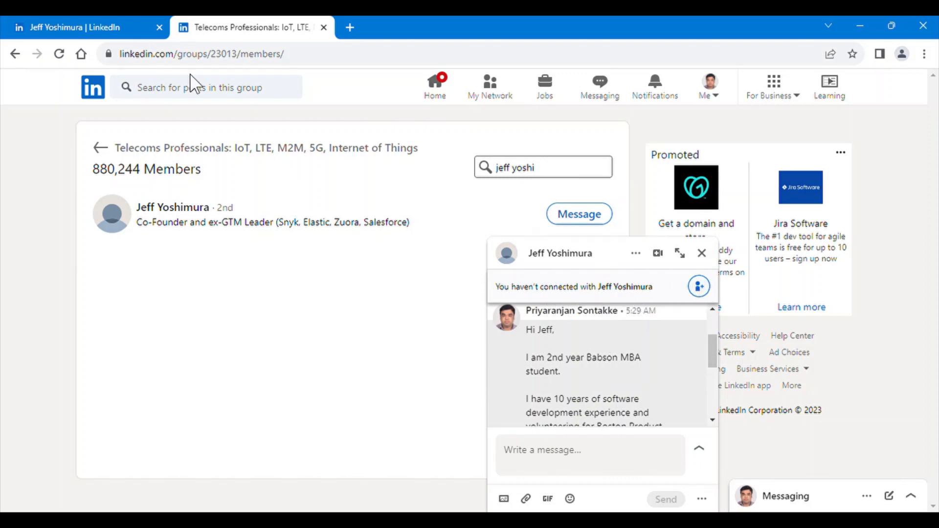
Withdraw Jeff's pending invitation, then retry Connect and hit the three-week refusal
left_click(272, 265)
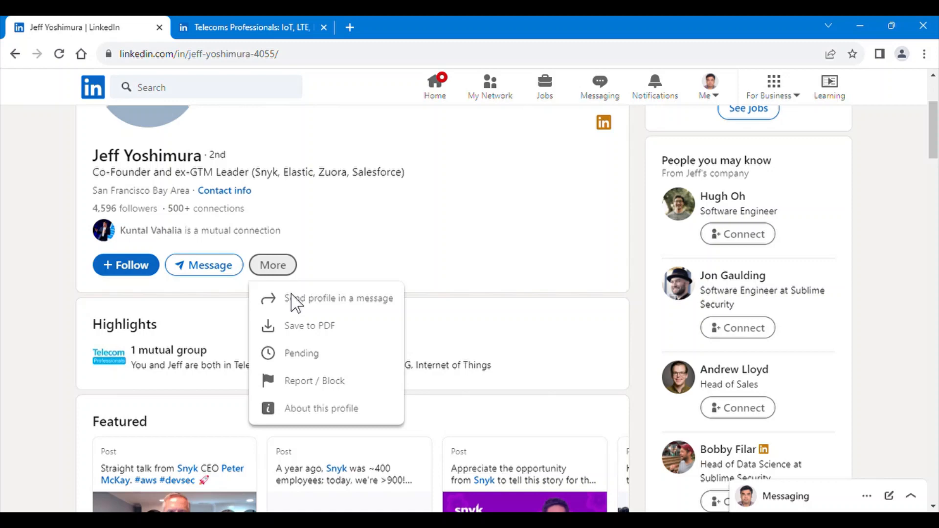
left_click(302, 353)
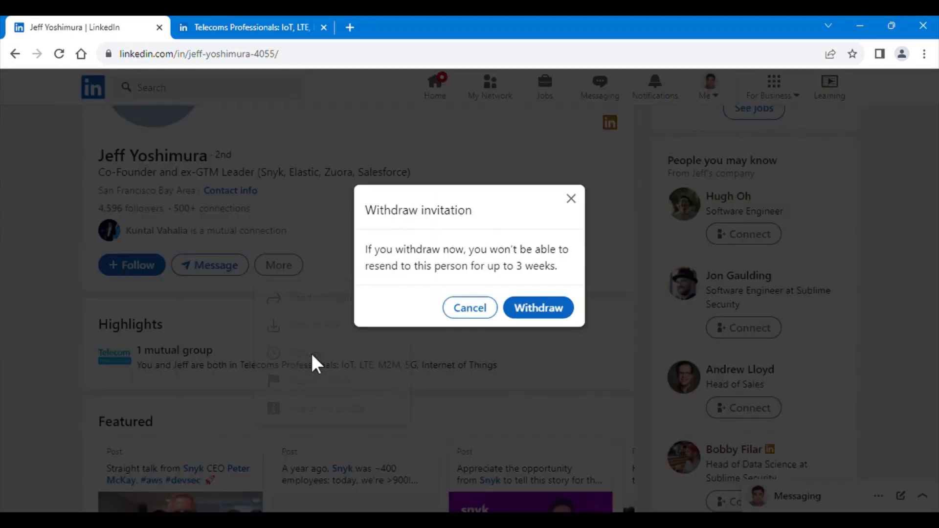
left_click(537, 308)
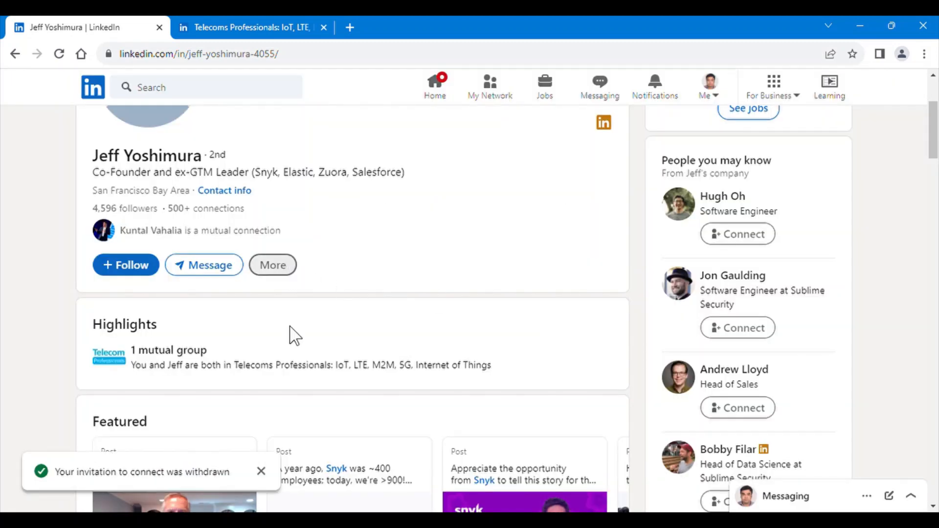
left_click(272, 264)
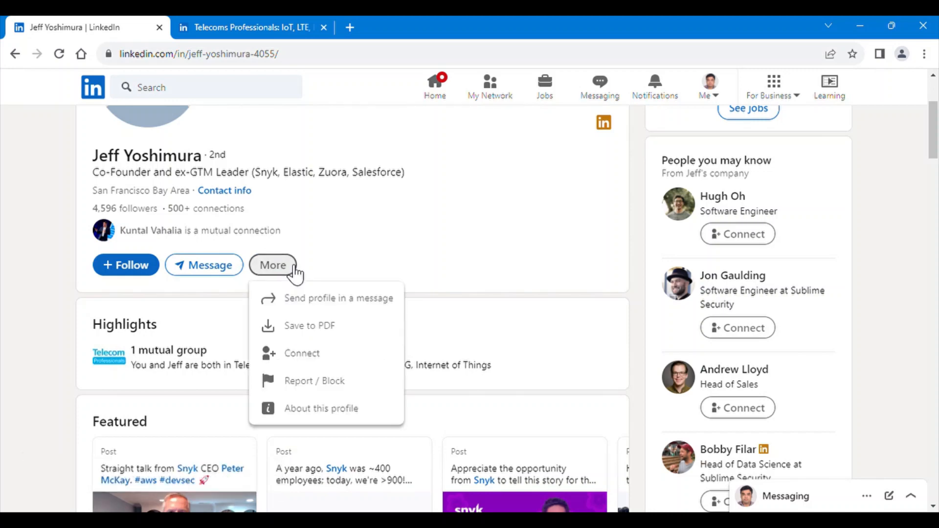
mouse_move(312, 360)
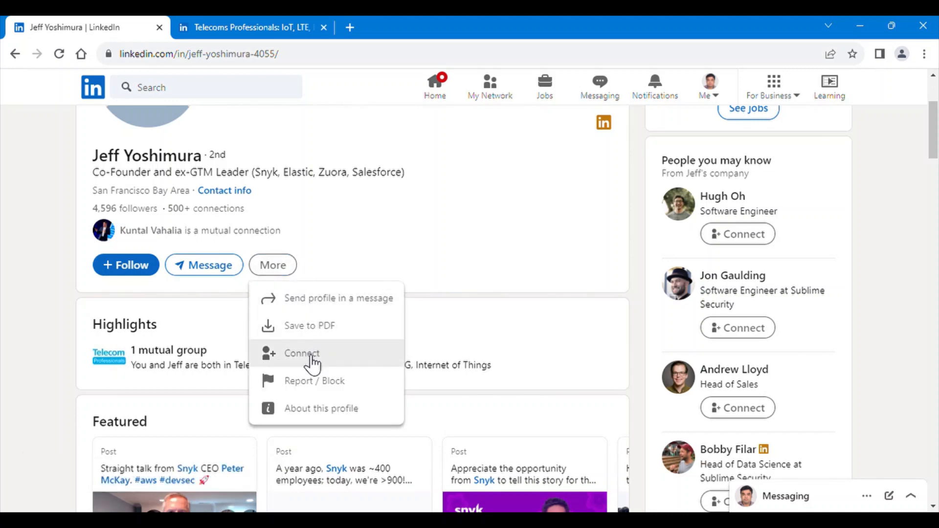
left_click(302, 353)
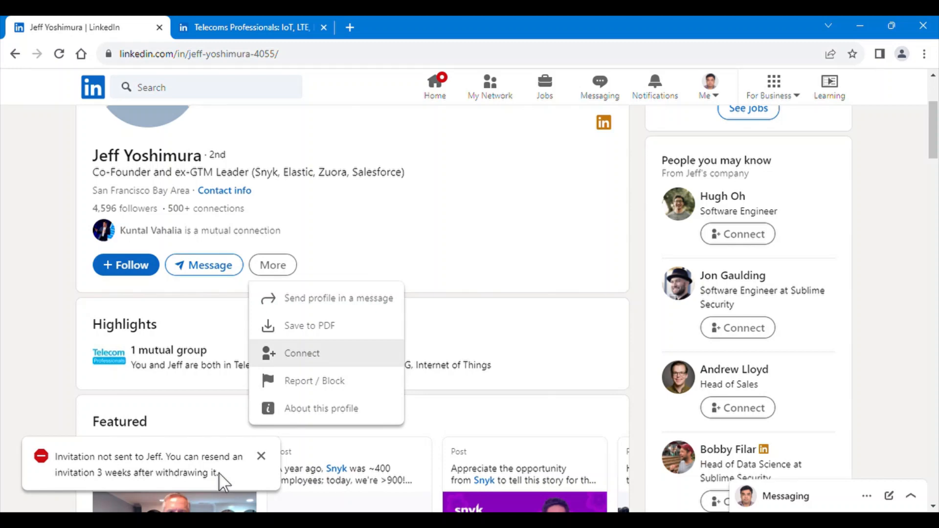
mouse_move(235, 27)
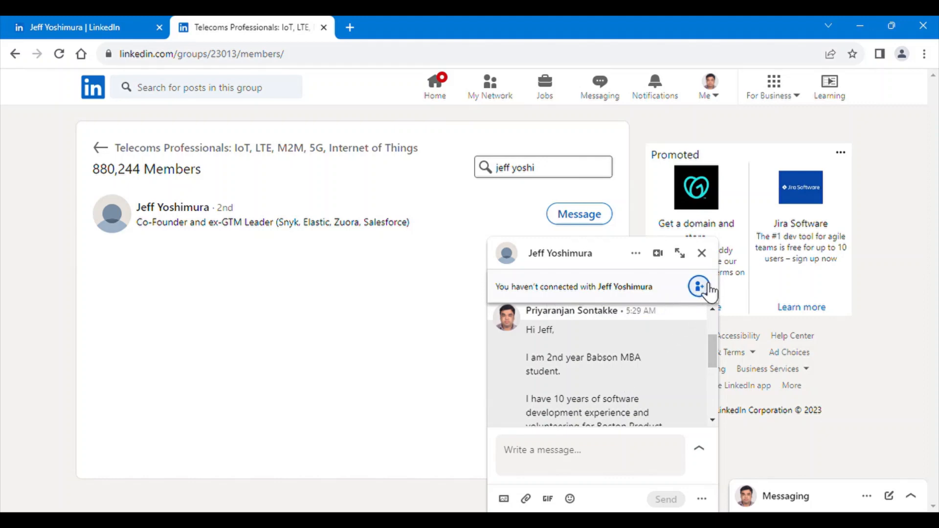
Connect with Jeff from the chat's 'You haven't connected' banner and confirm Pending on his profile
left_click(697, 286)
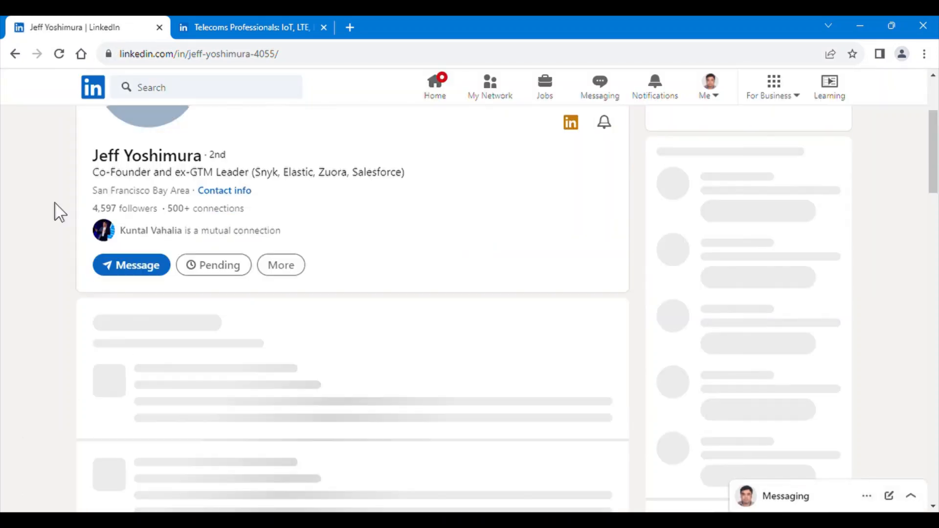
left_click(214, 265)
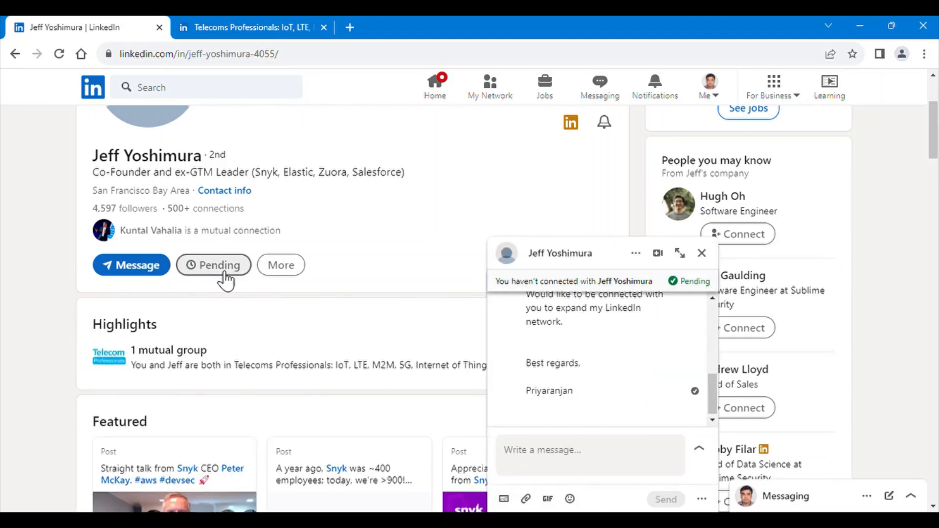
left_click(702, 253)
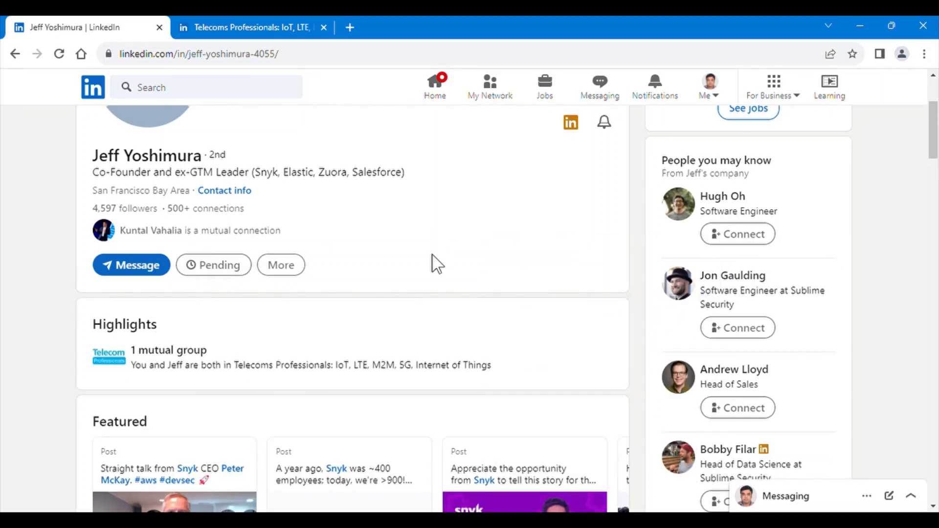
mouse_move(213, 264)
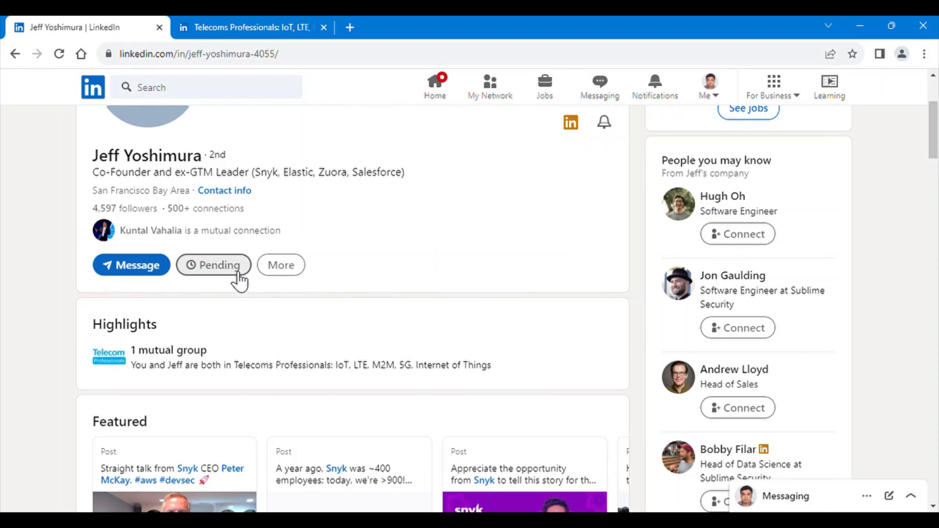
Return to the Telecoms Professionals members tab to see the chat banner showing Pending
left_click(281, 265)
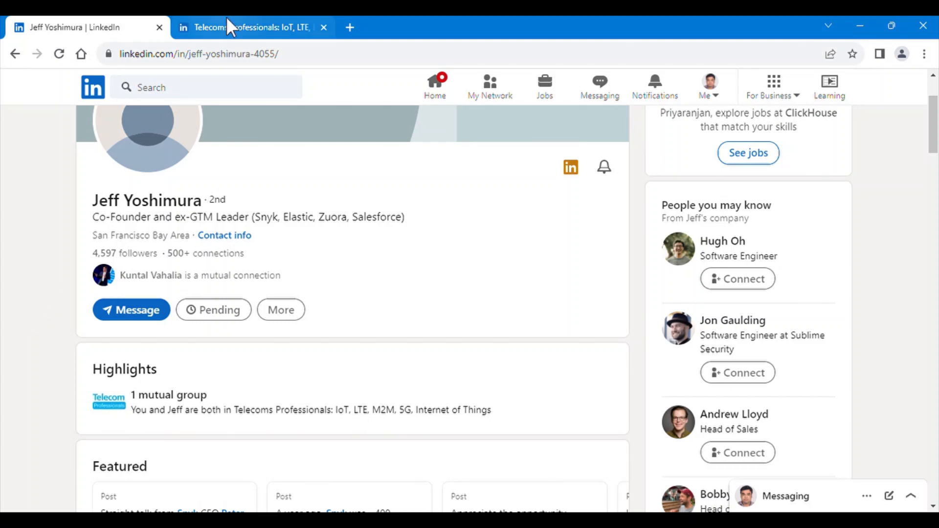
left_click(252, 27)
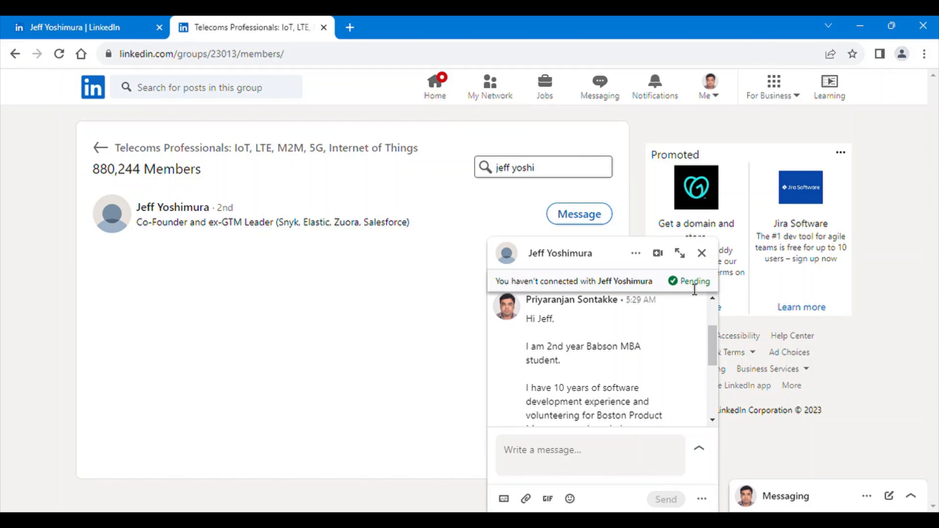
mouse_move(902, 347)
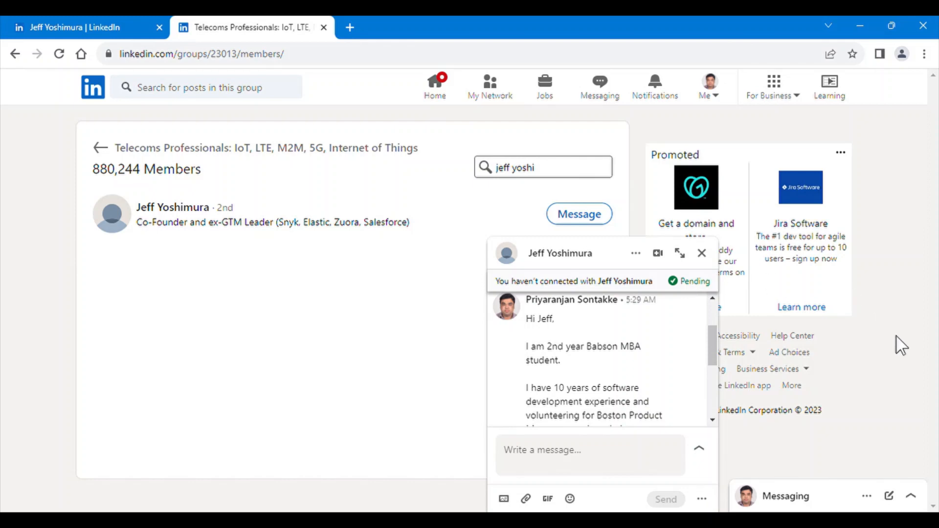